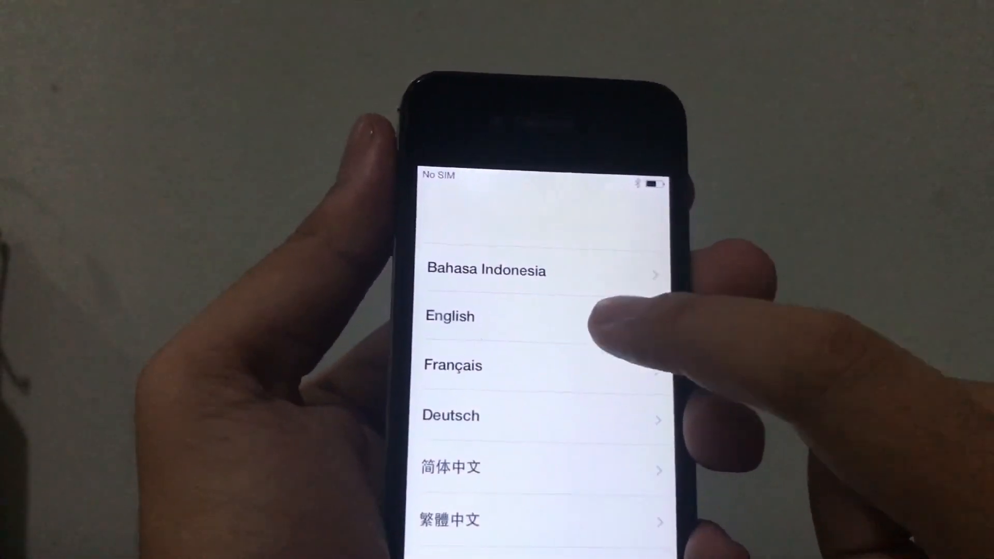
- Choose English, scroll to a country, and select the 'Hi, I'm a wifi' network for joining
click(450, 317)
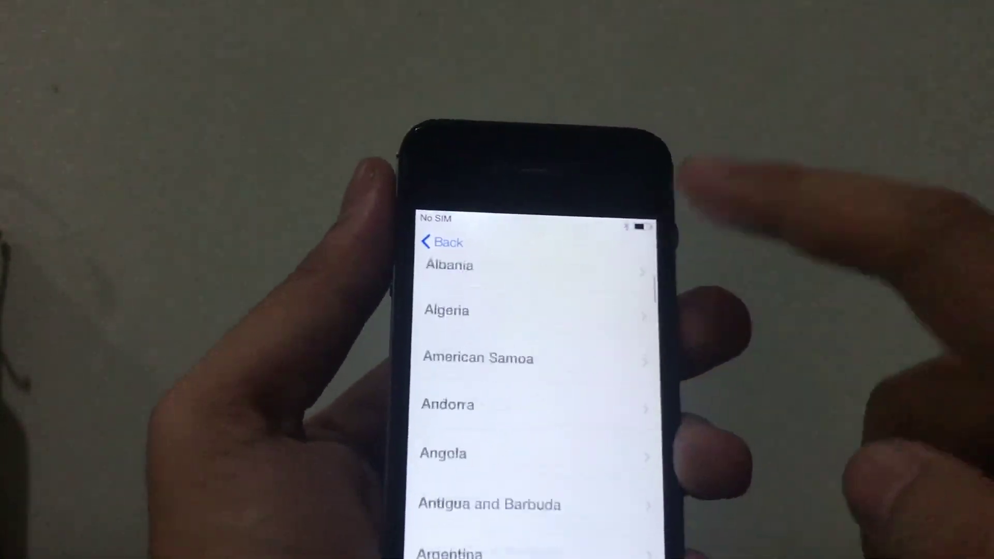
scroll(down, 3)
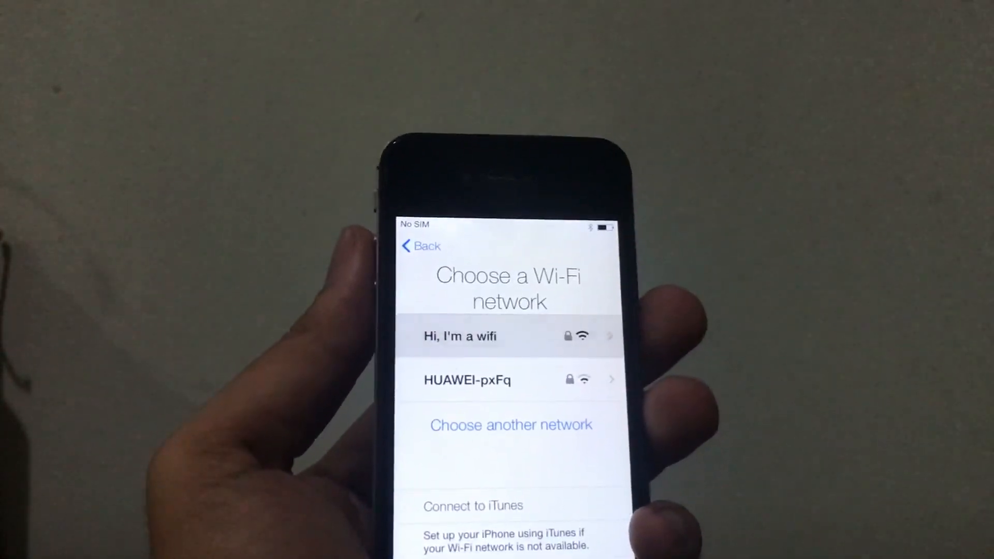
click(480, 337)
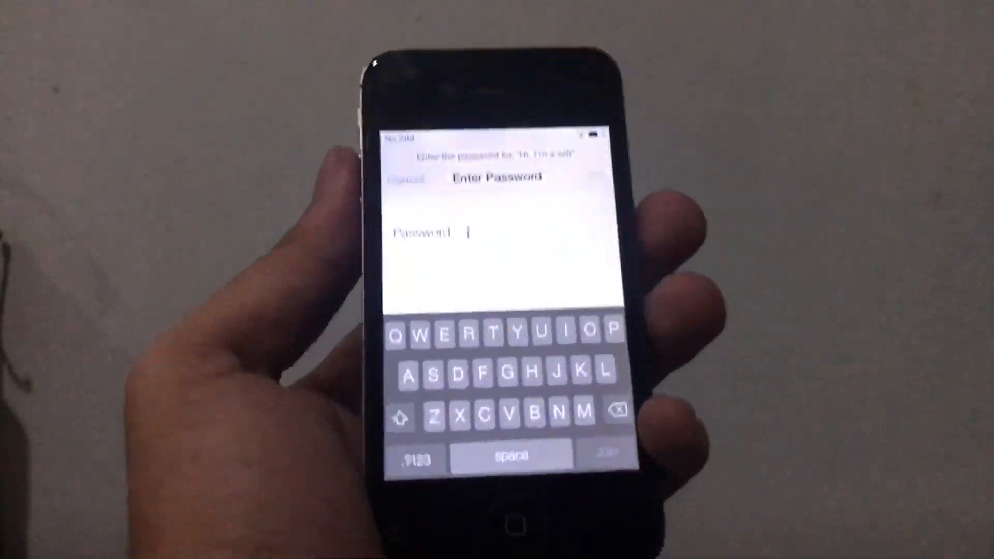